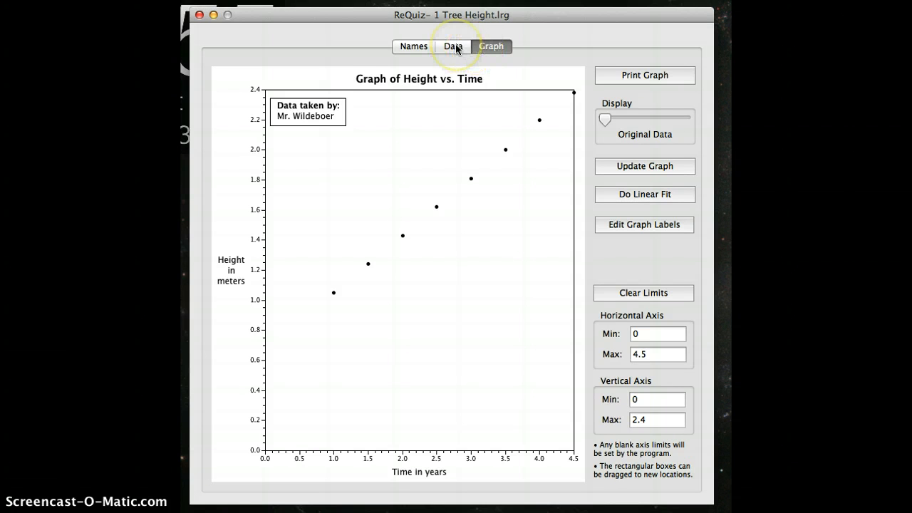
Show the data table of the eight time and height values
left_click(453, 45)
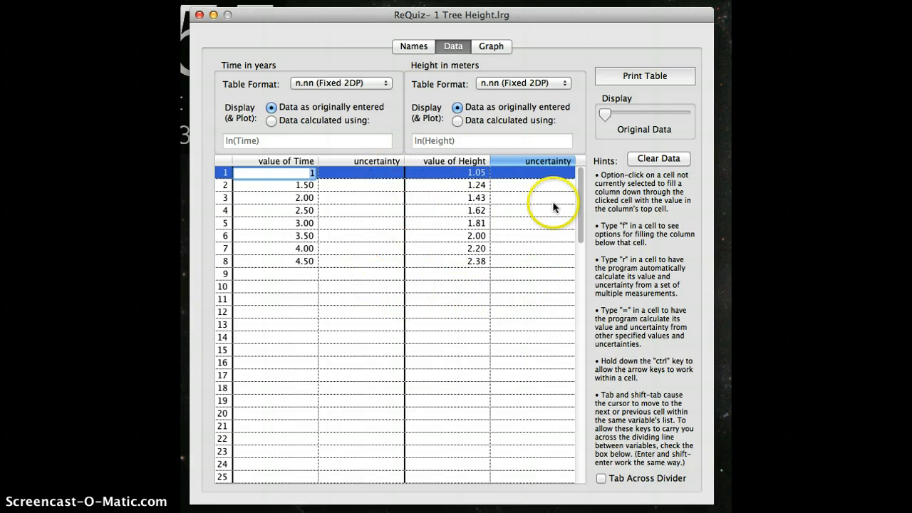
Enter an uncertainty of 0.05 years for the first time measurement
left_click(359, 172)
type("0.05")
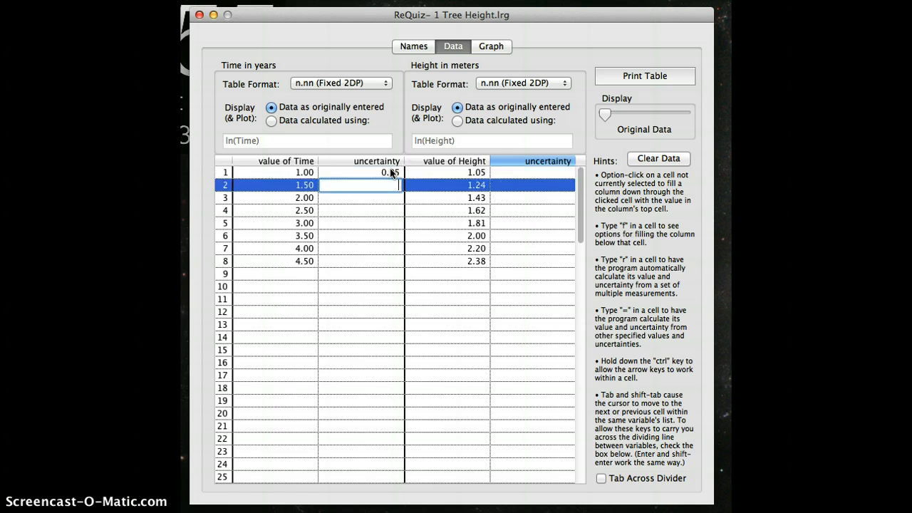
left_click(359, 210)
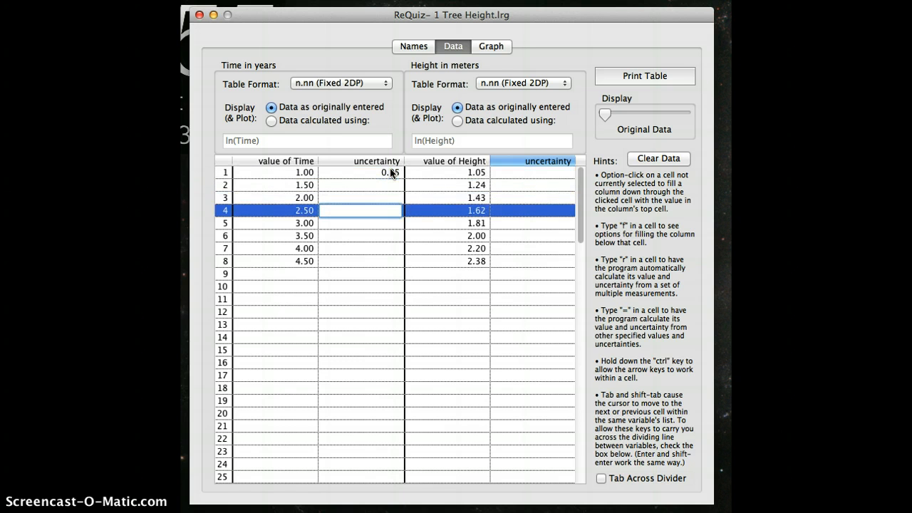
left_click(359, 260)
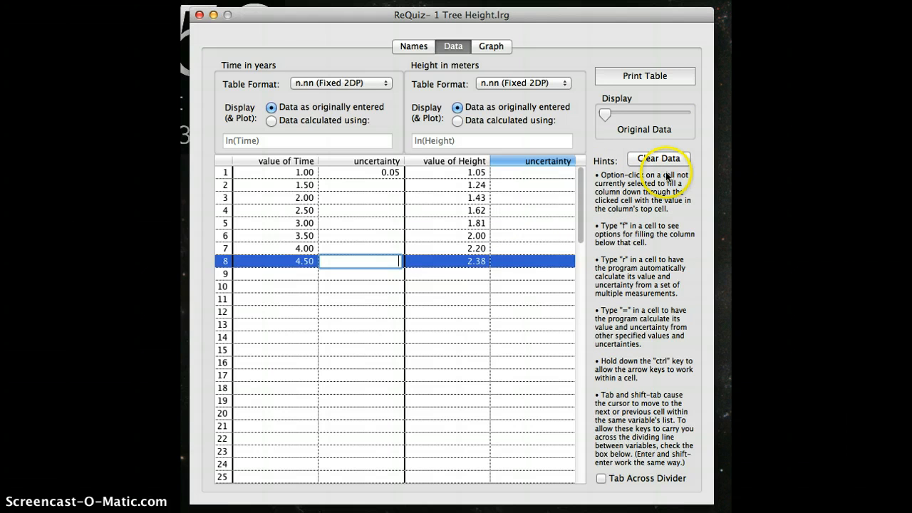
mouse_move(616, 165)
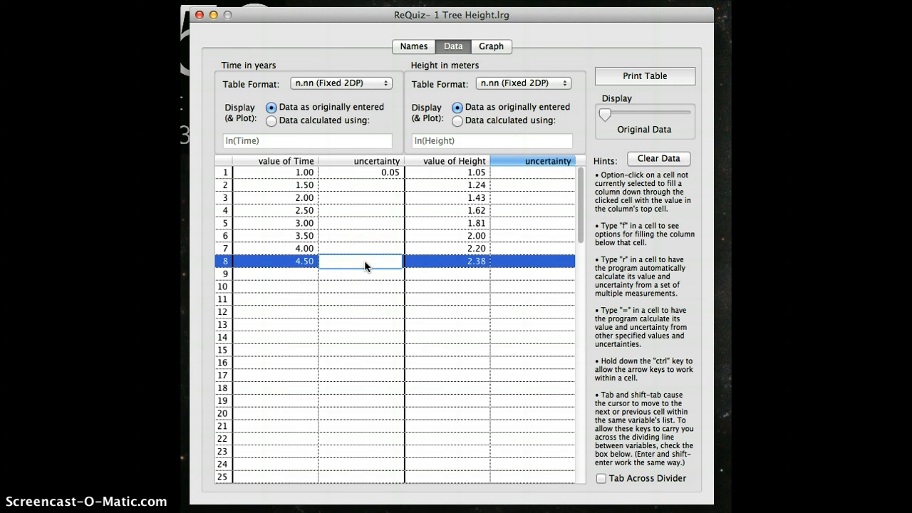
Fill the time uncertainty column with 0.05 for all eight readings
left_click(359, 261)
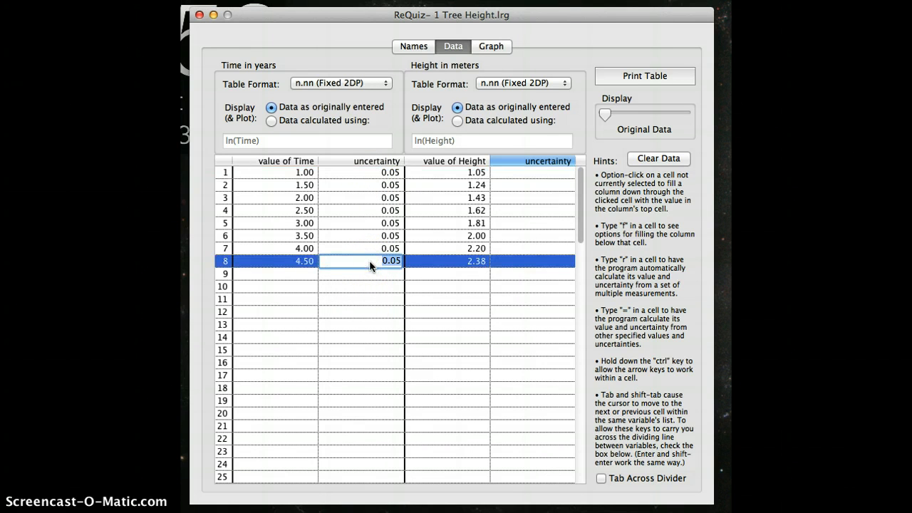
left_click(530, 171)
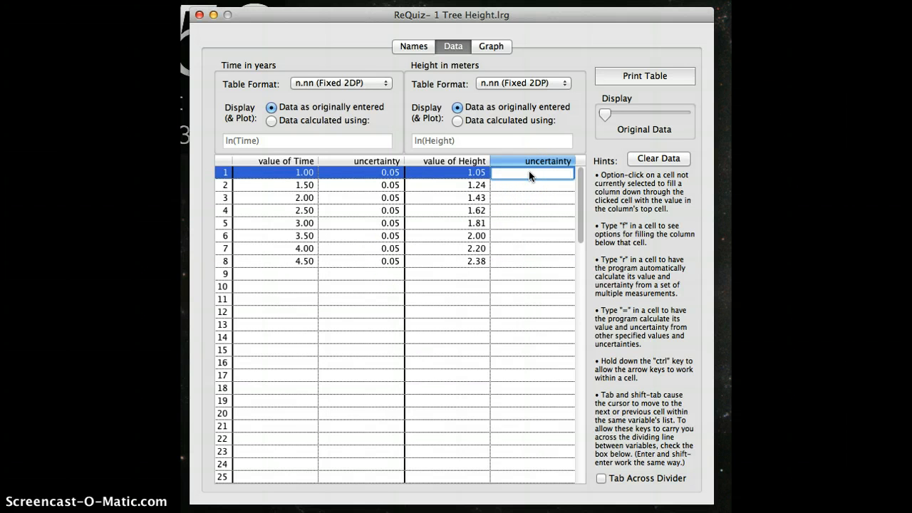
Fill the height uncertainty column with 0.10 meters for all eight readings
type("0.10")
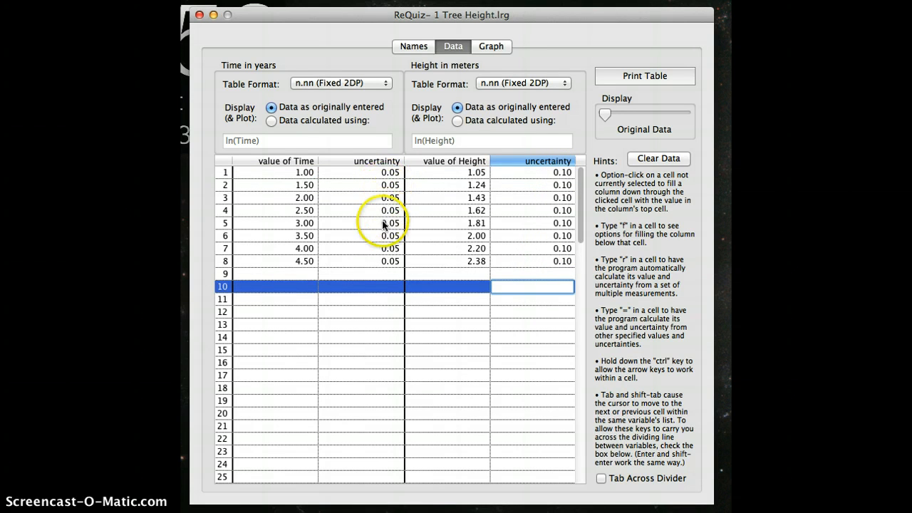
mouse_move(541, 258)
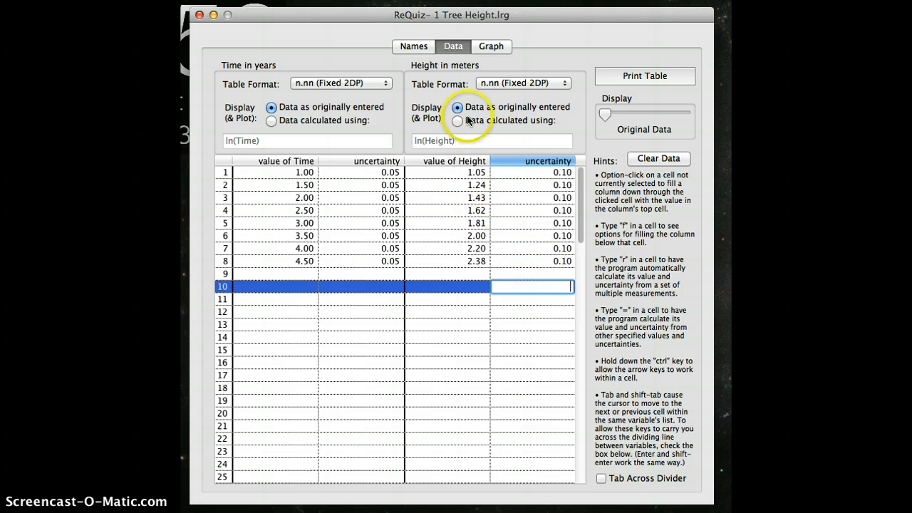
Fit a line to the error-bar graph, giving slope 0.381 ± 0.030 and intercept 0.668 ± 0.087
left_click(490, 46)
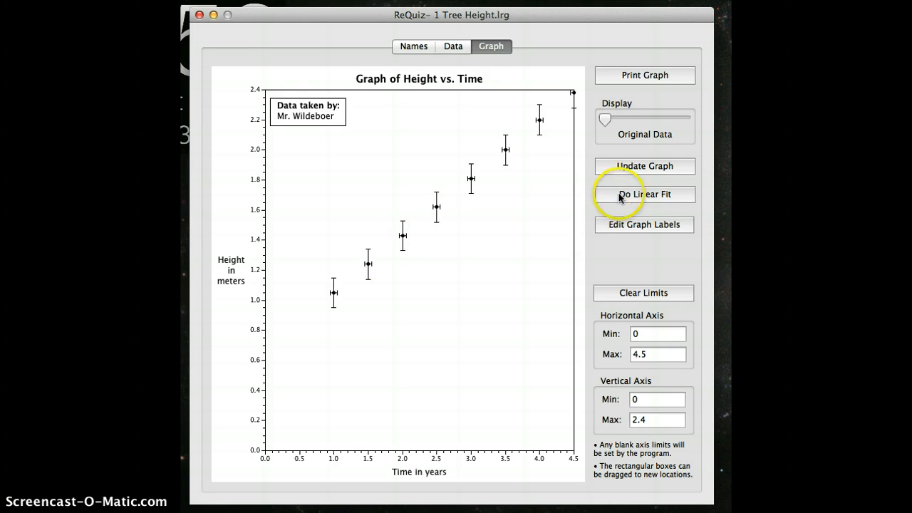
left_click(644, 193)
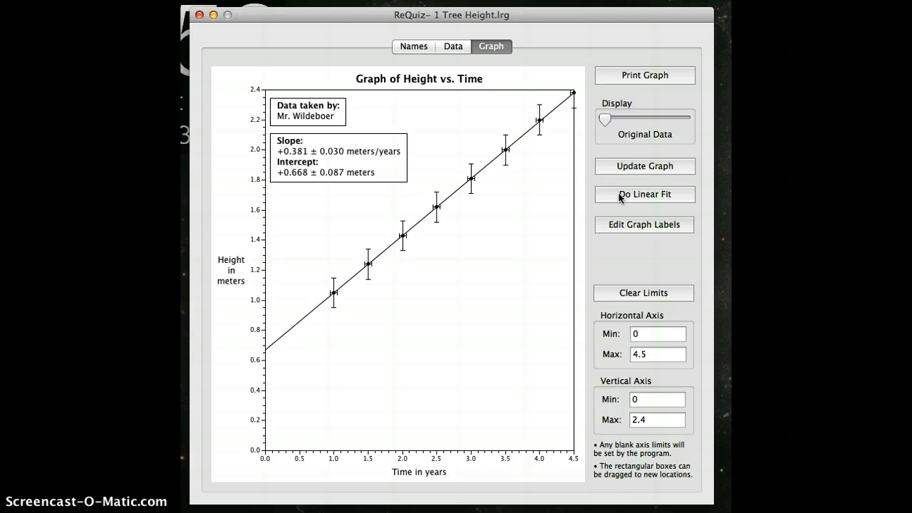